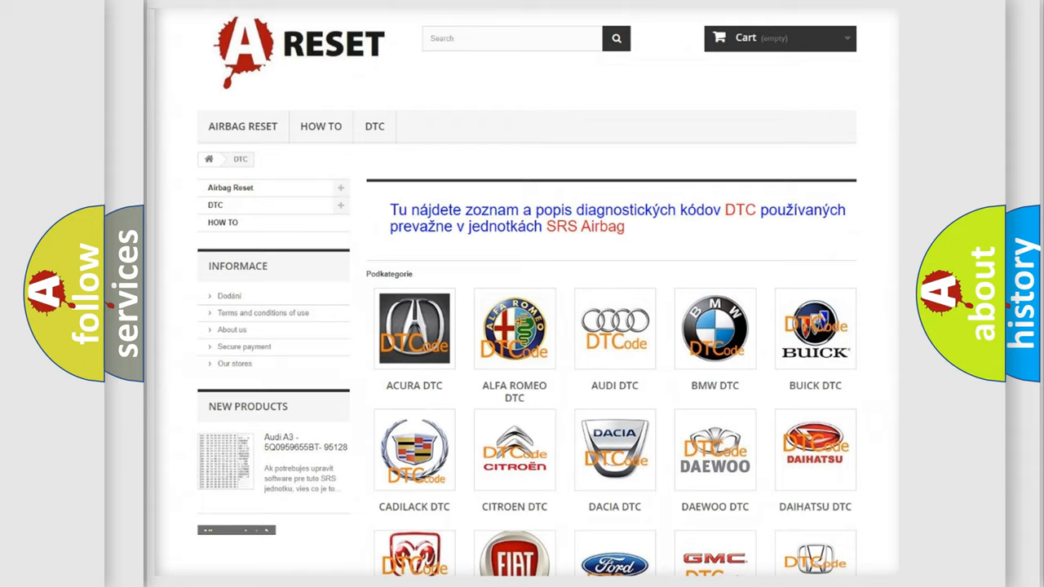
Step: Choose the ALFA ROMEO DTC brand tile to list its airbag trouble codes
scroll("up", 3)
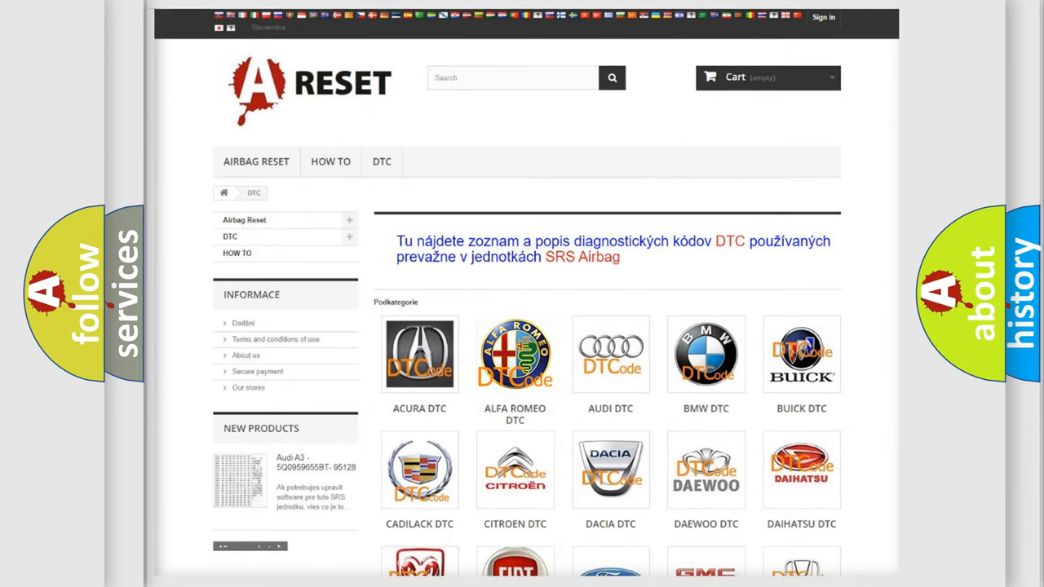
left_click(515, 354)
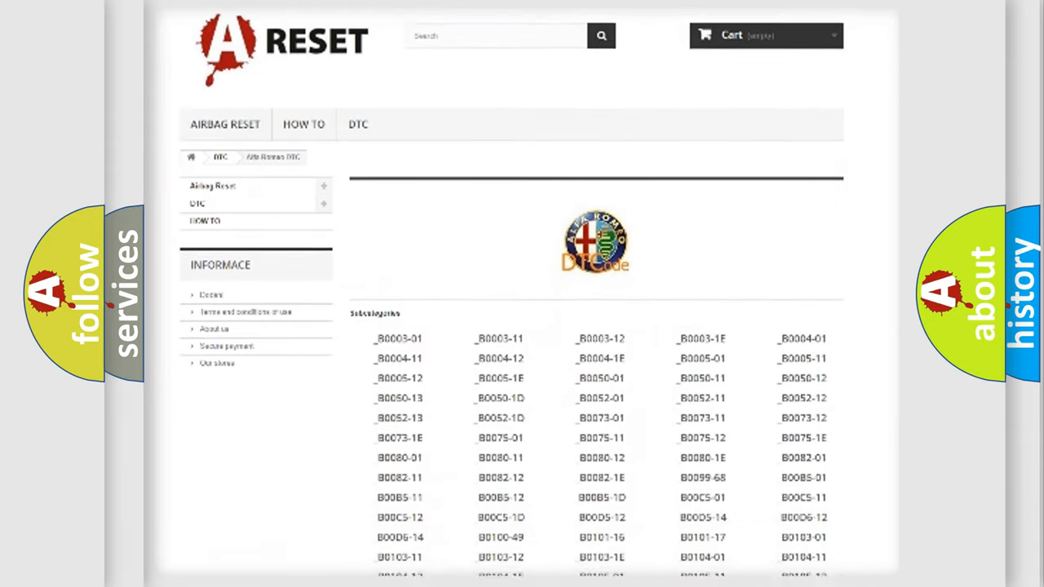
scroll("down", 3)
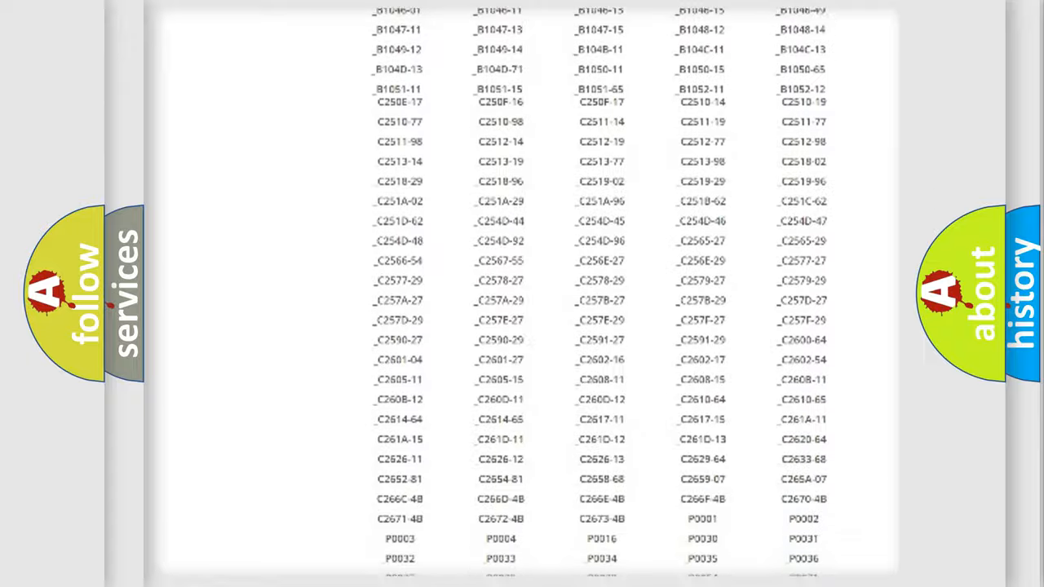
scroll("up", 3)
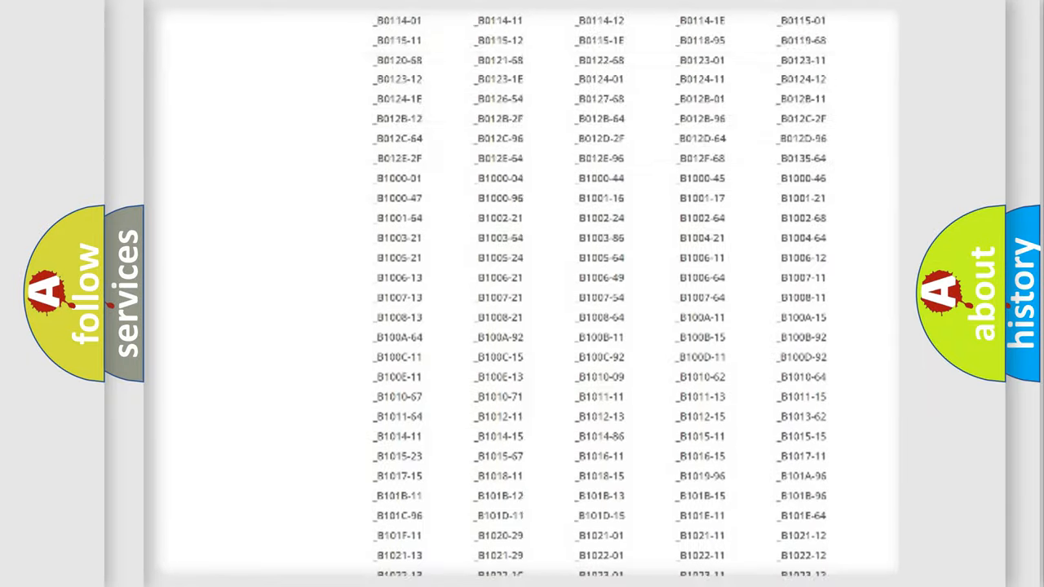
scroll("up", 3)
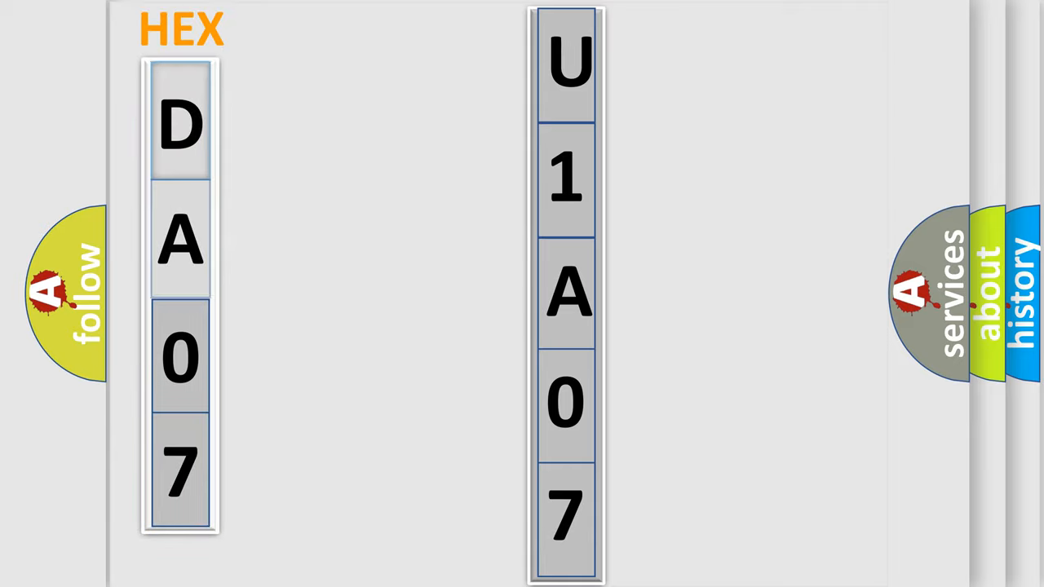
Step: Reveal the bits 1101 of hex digit D beside the DA07 to U1A07 conversion
left_click(180, 122)
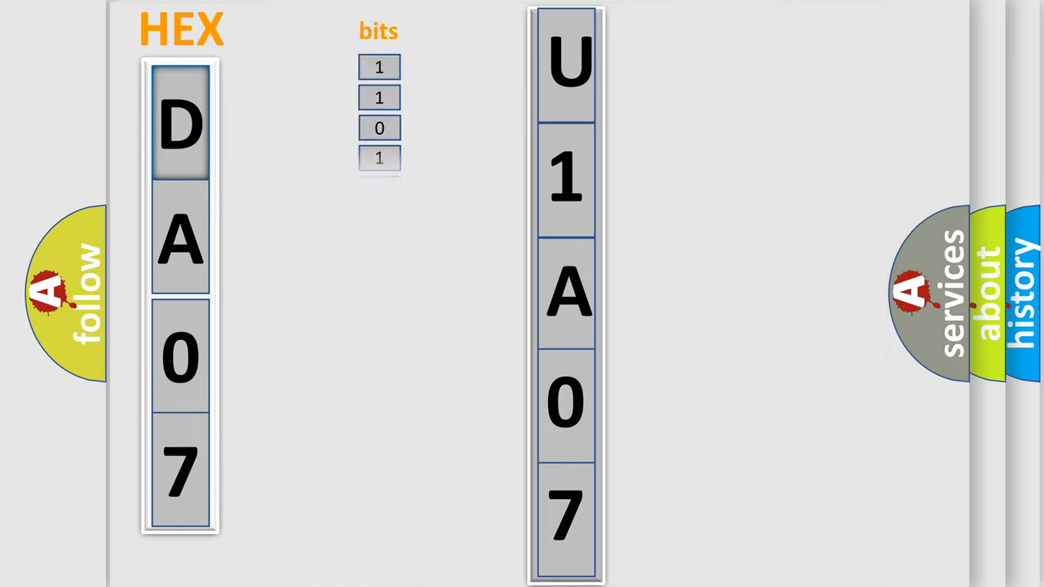